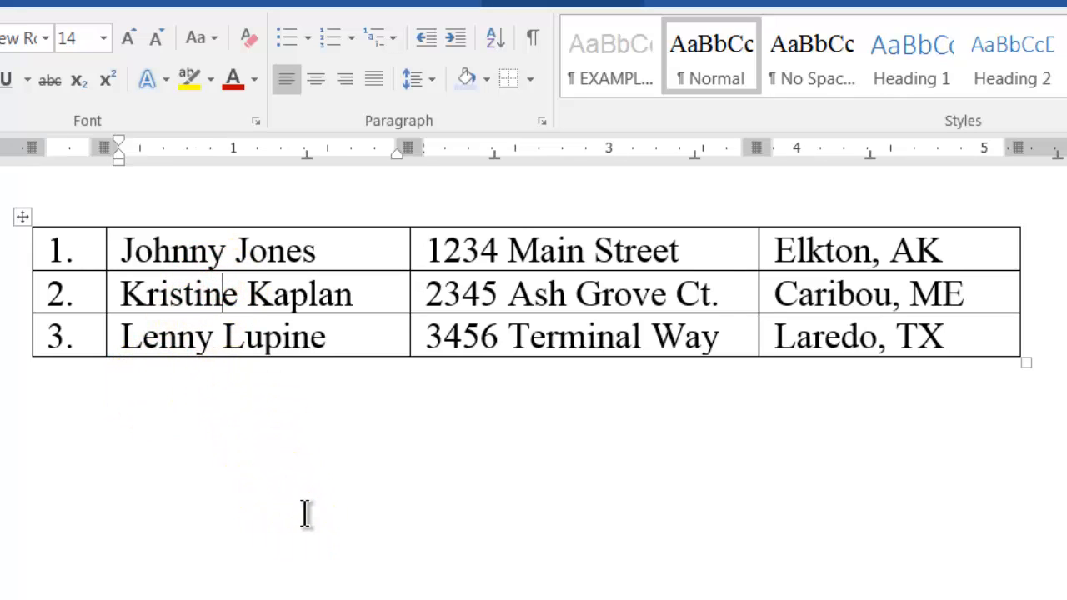
# Step: Move through the table cells past the Terminal Way address and Laredo, TX cells
pyautogui.press('Tab')
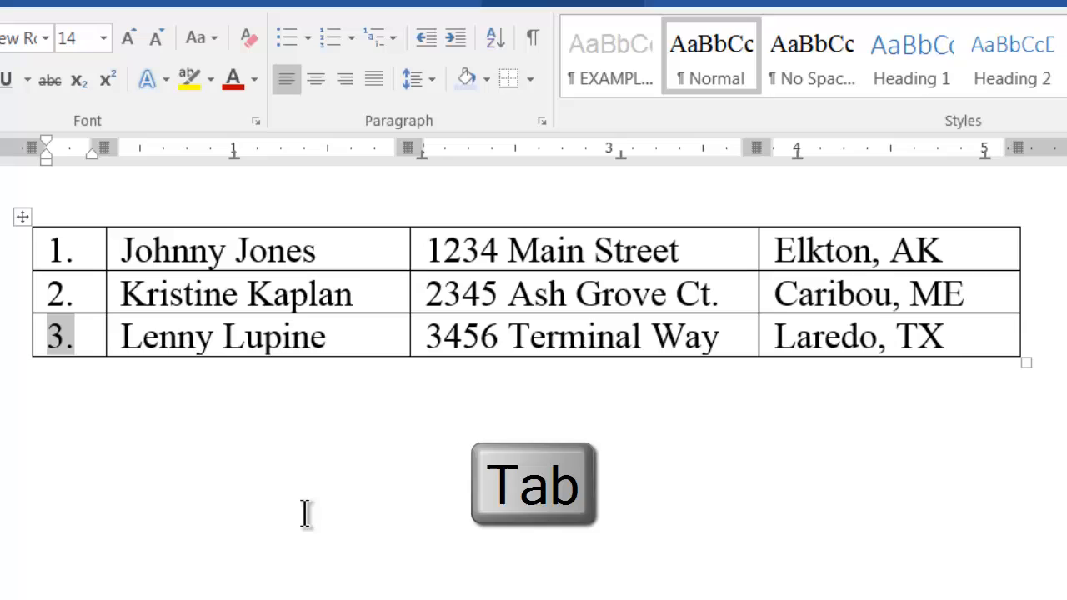
pyautogui.press('Tab')
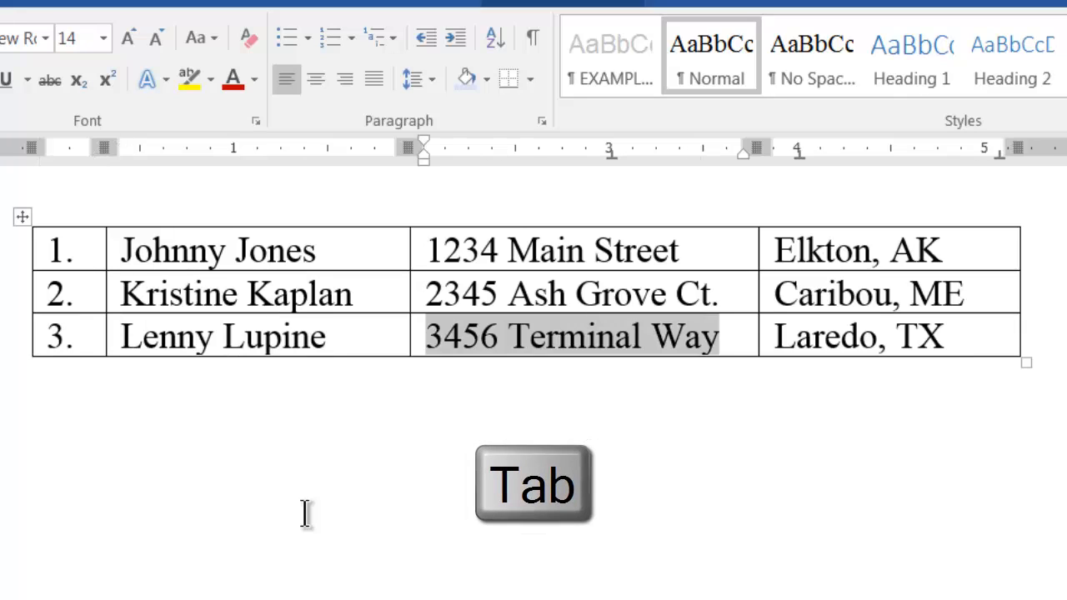
pyautogui.press('Tab')
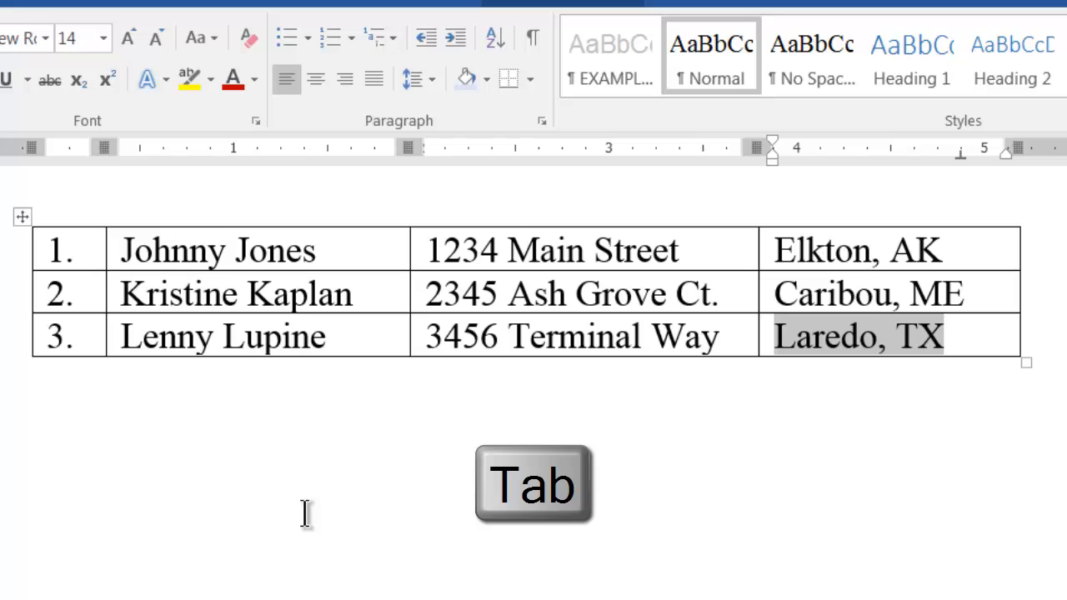
pyautogui.press('Tab')
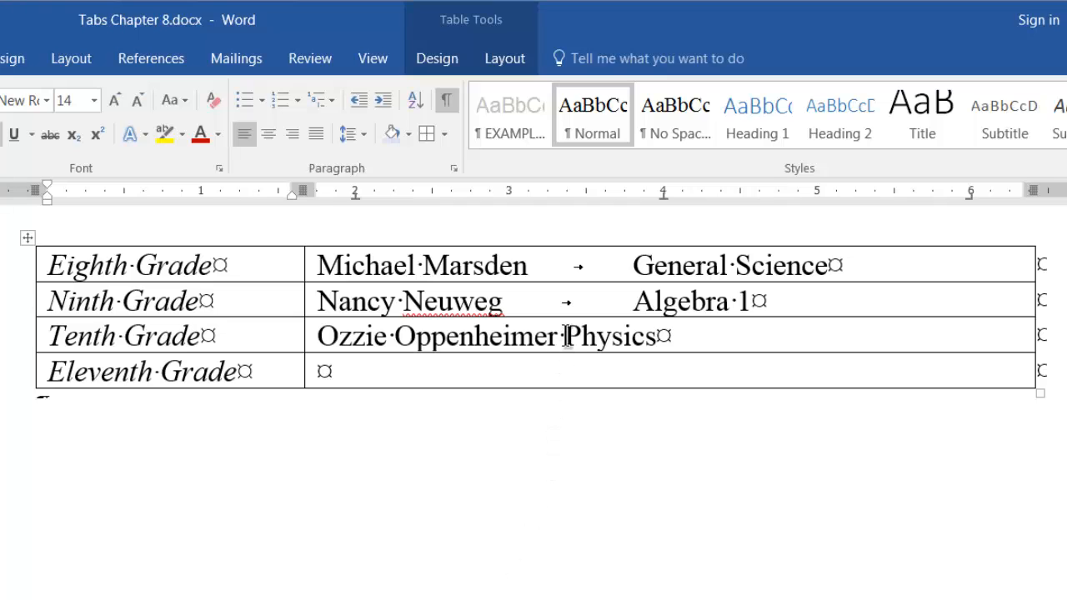
# Step: Insert a tab before Physics and fill the Eleventh Grade cell with tab-separated letters m, M, n, o, p, q
pyautogui.press('ctrl+Tab')
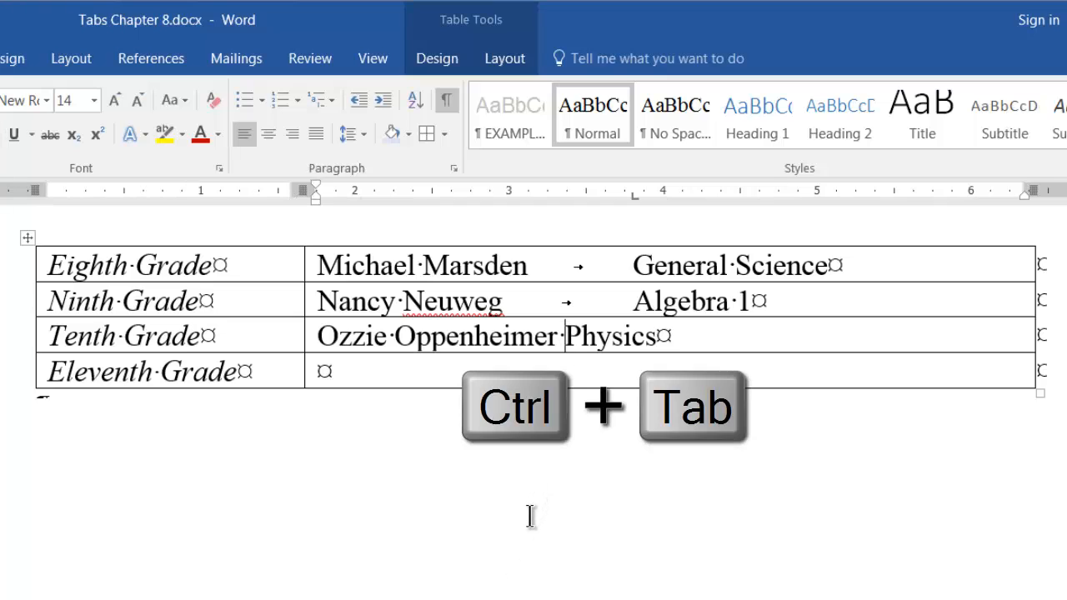
pyautogui.press('ctrl+Tab')
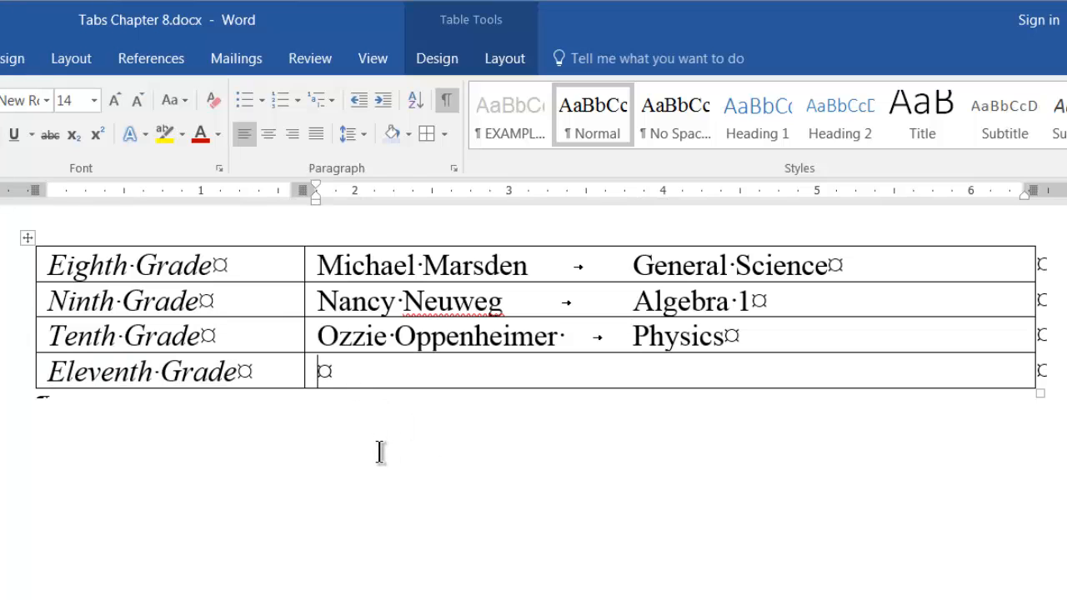
pyautogui.write('m')
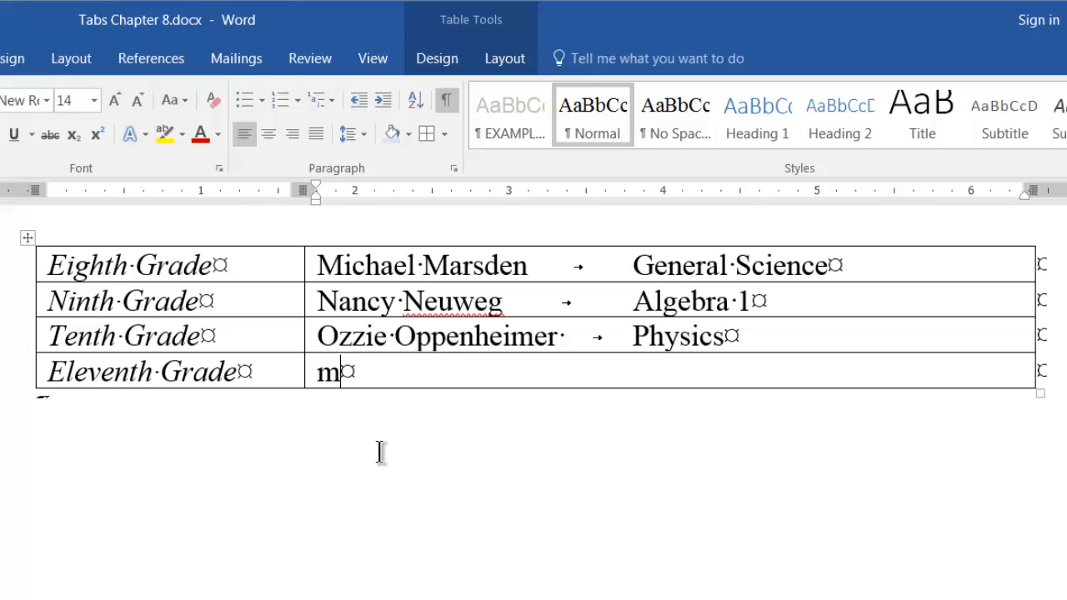
pyautogui.write('M\tn\to')
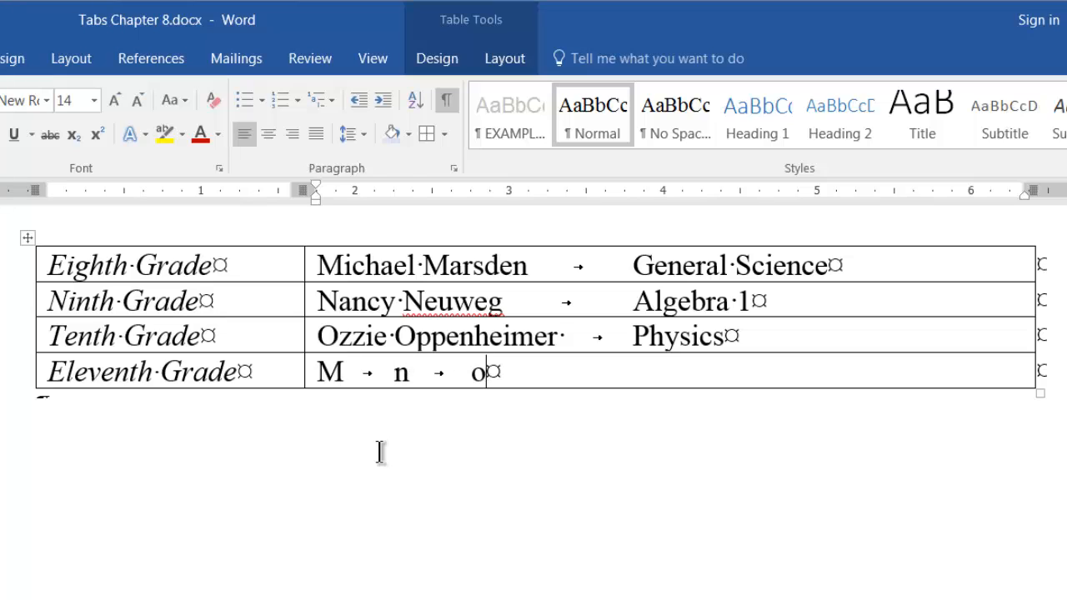
pyautogui.write('p')
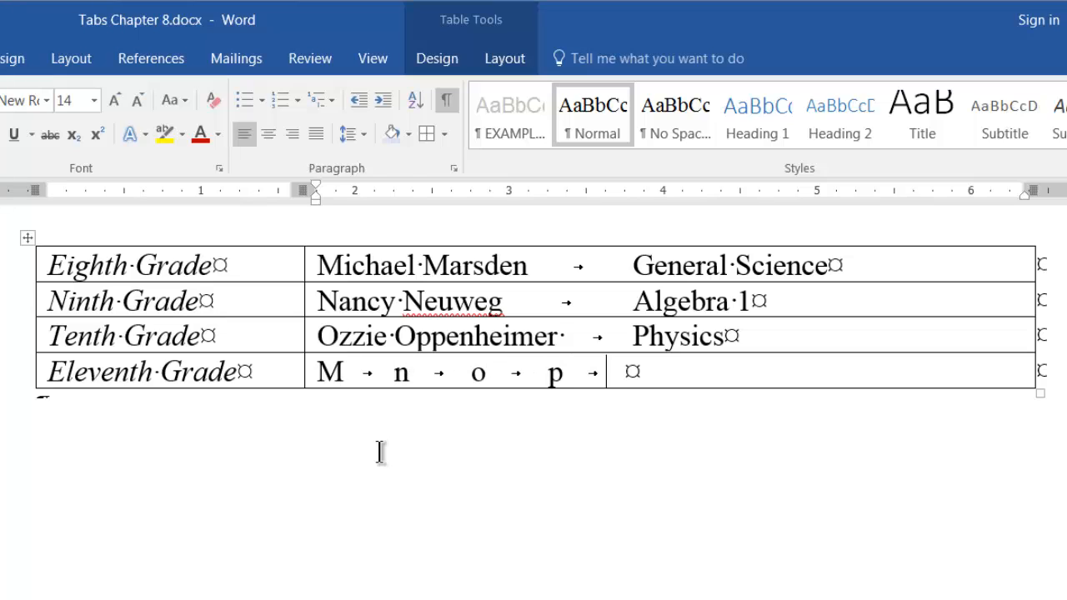
pyautogui.write('q')
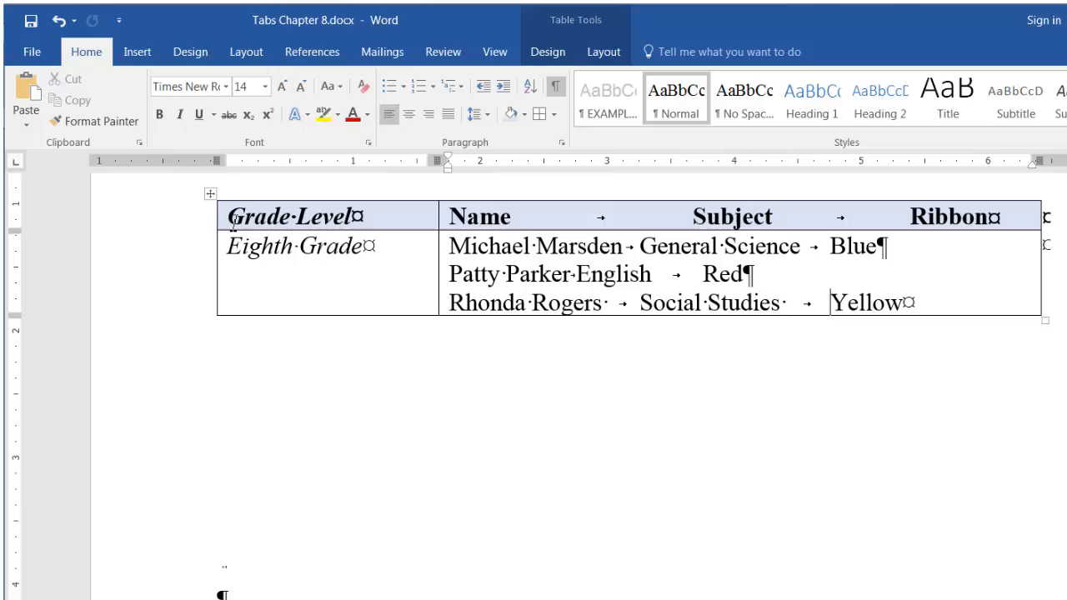
# Step: Select the Eighth Grade cell lines and hide the formatting marks with Show/Hide ¶
pyautogui.click(586, 246)
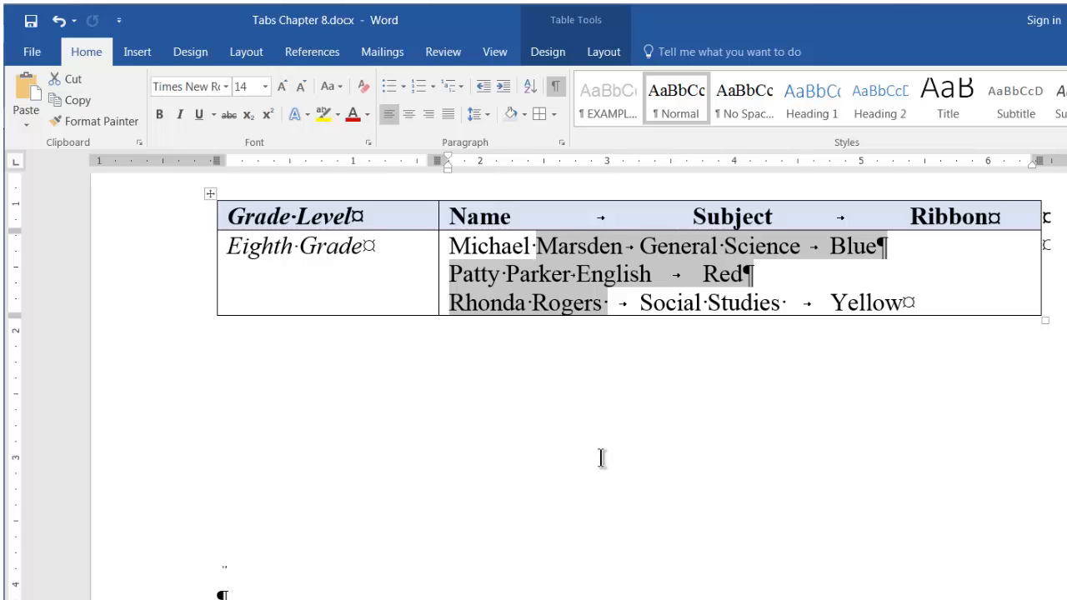
pyautogui.moveTo(178, 225)
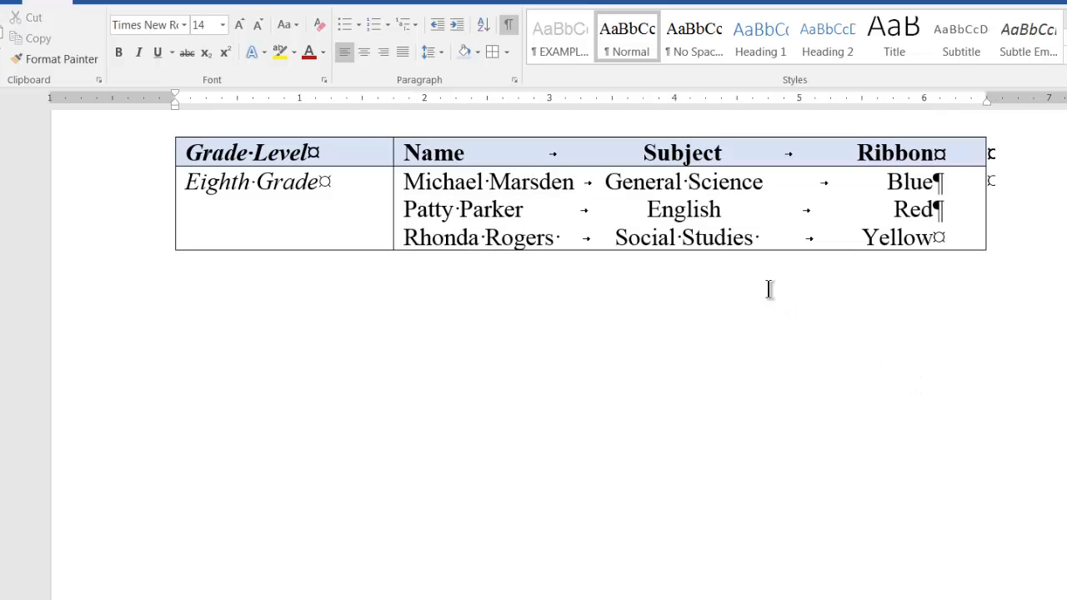
pyautogui.click(507, 24)
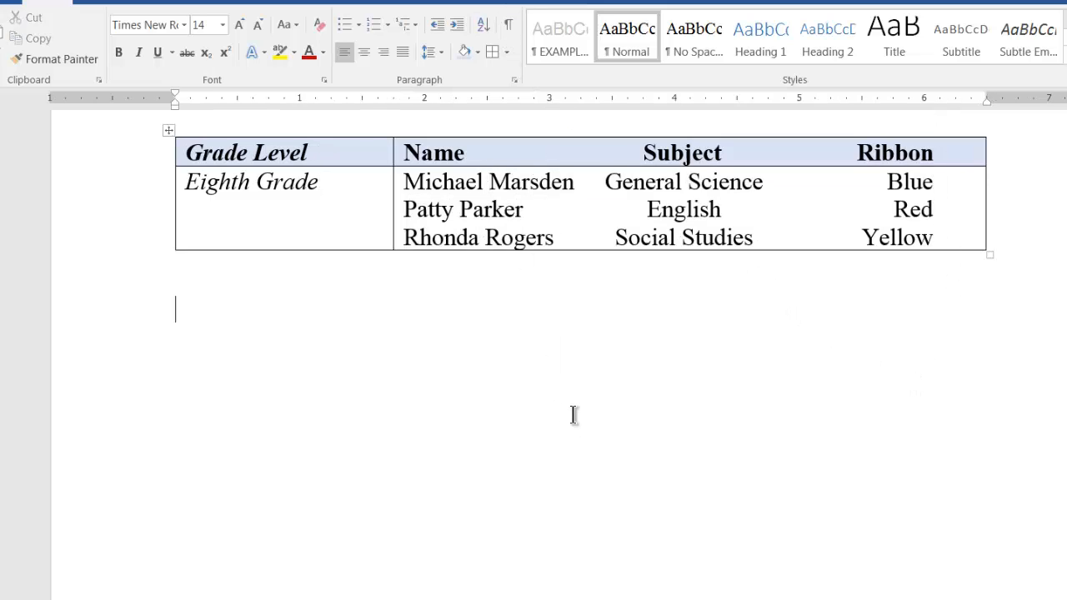